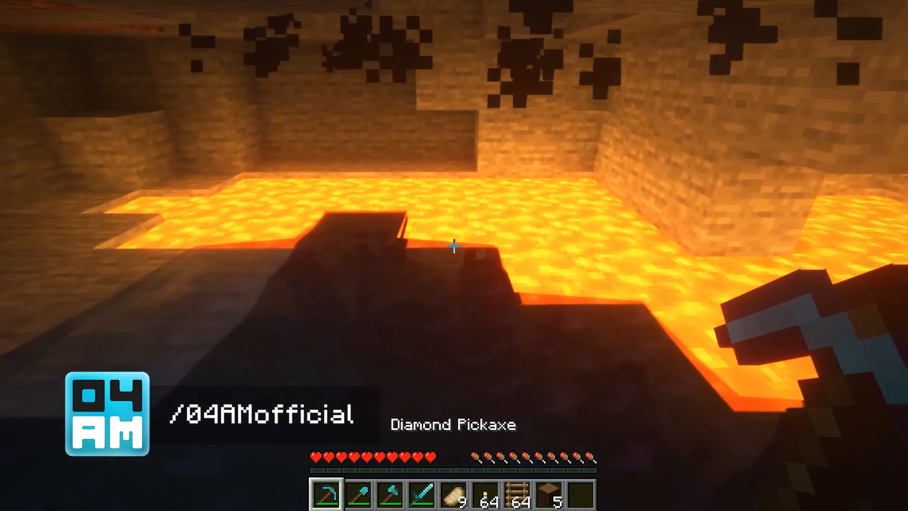
Toggle the F3 debug screen to show the Mem and Allocated values.
key("F3")
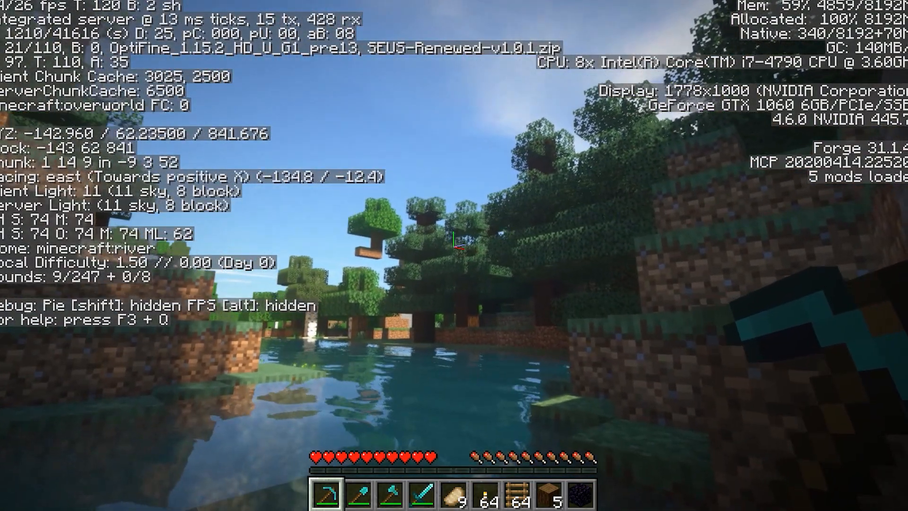
mouse_move(455, 248)
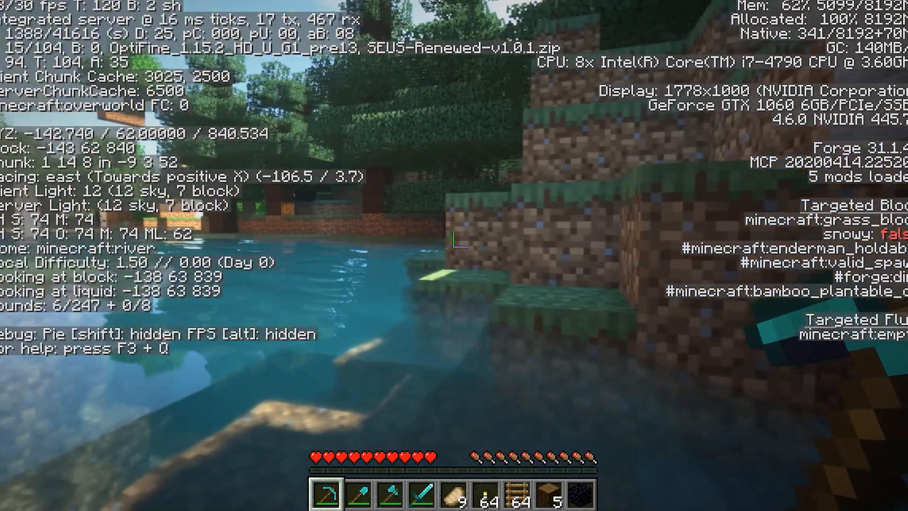
mouse_move(456, 241)
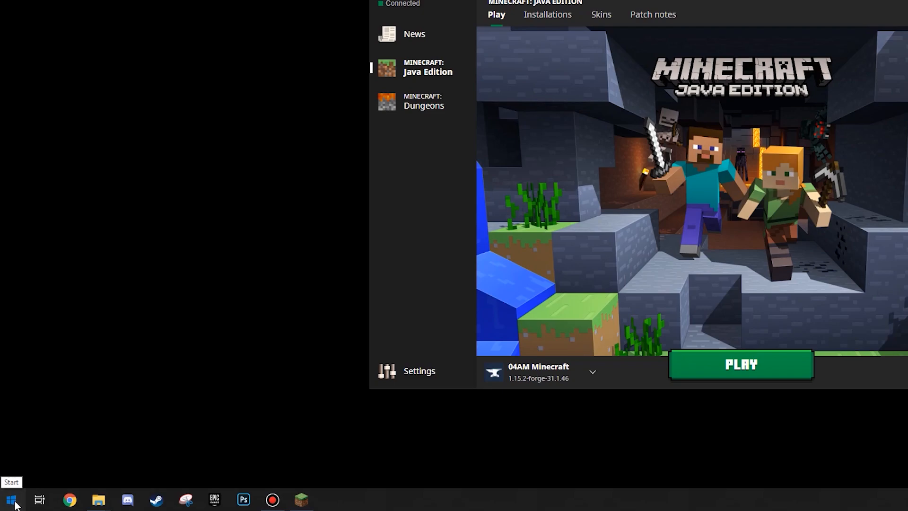
Open Windows Settings from Start, go to System, and scroll the sidebar.
left_click(11, 498)
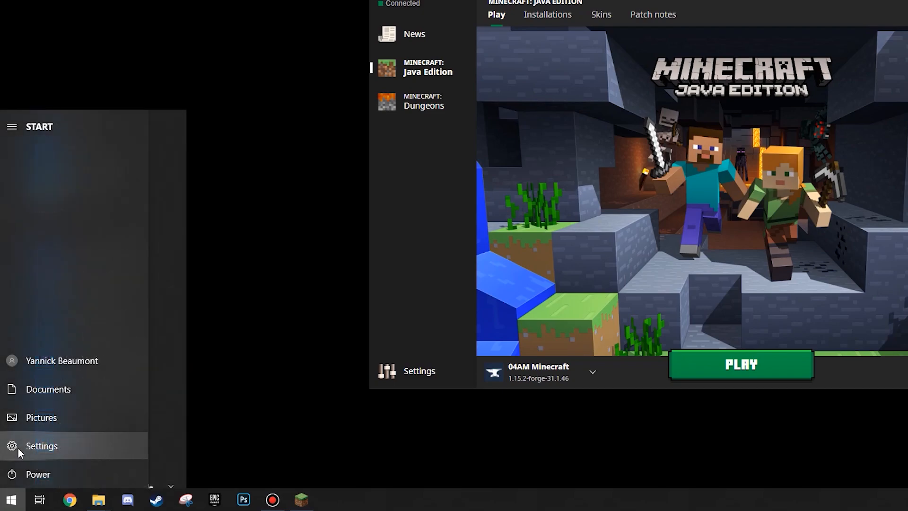
left_click(41, 446)
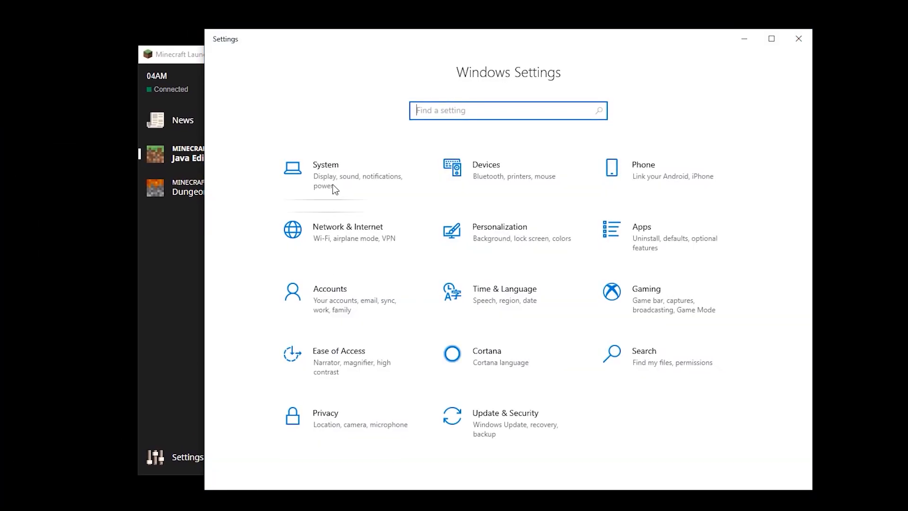
left_click(325, 164)
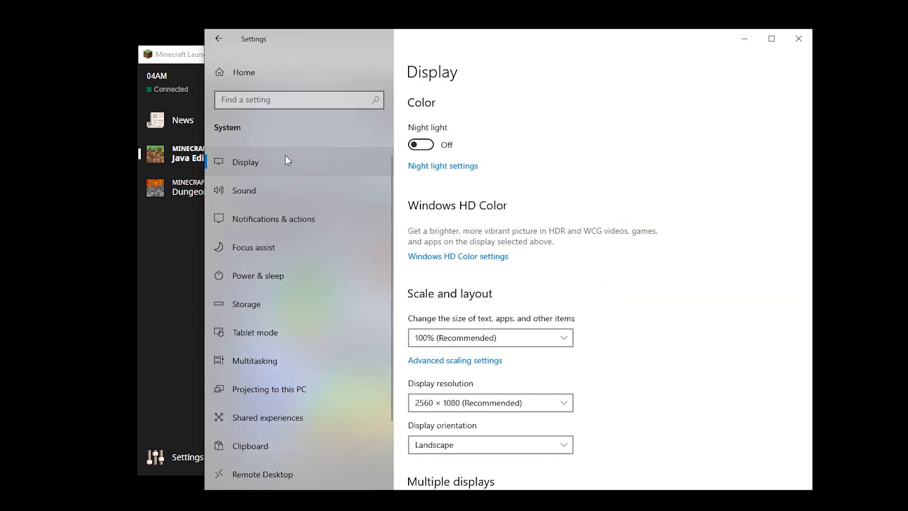
scroll("down", 3)
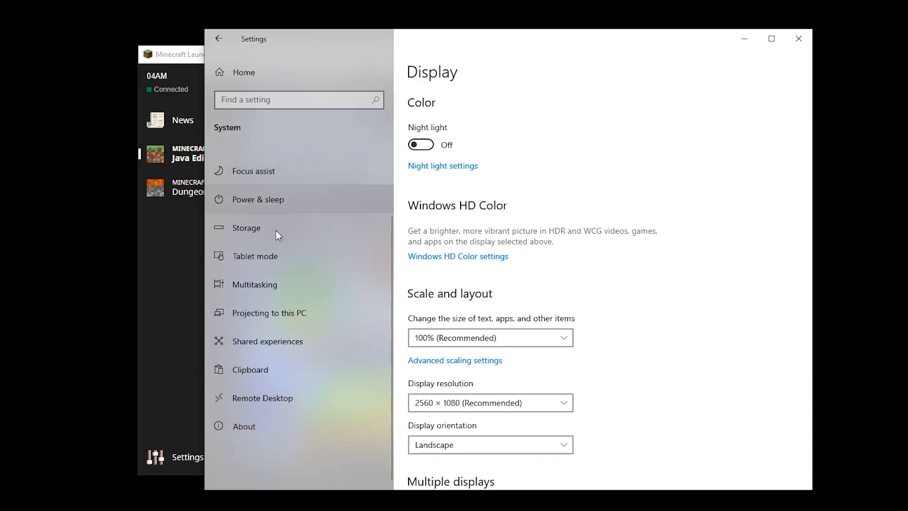
Open the About page to view the i7-4790 processor and 16 GB installed RAM.
left_click(244, 426)
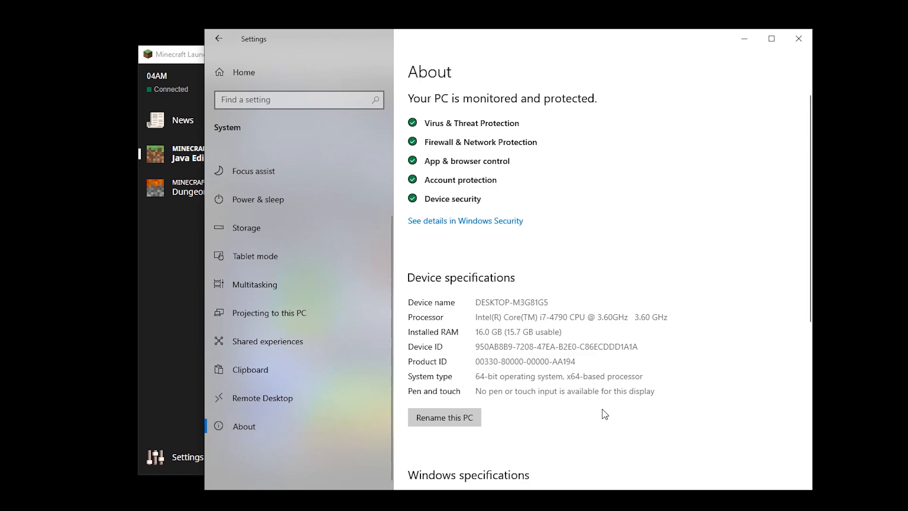
mouse_move(597, 407)
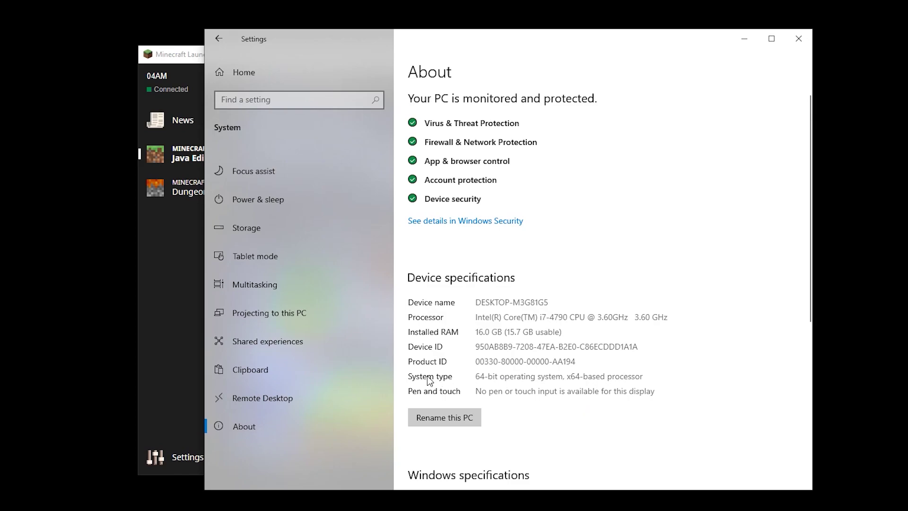
mouse_move(485, 397)
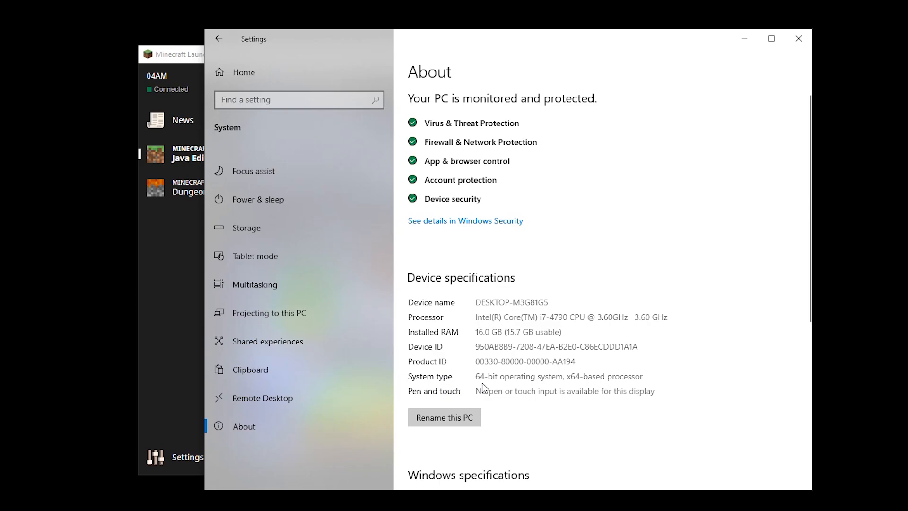
mouse_move(572, 393)
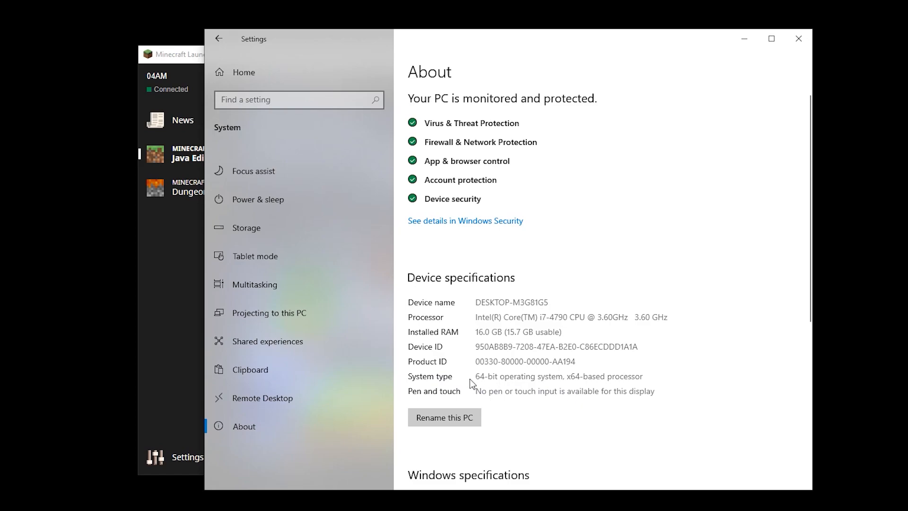
mouse_move(561, 401)
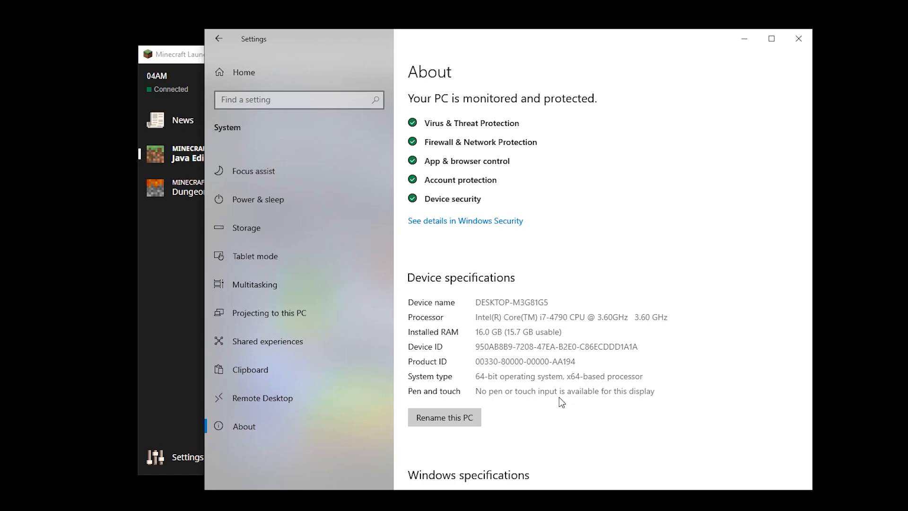
mouse_move(525, 415)
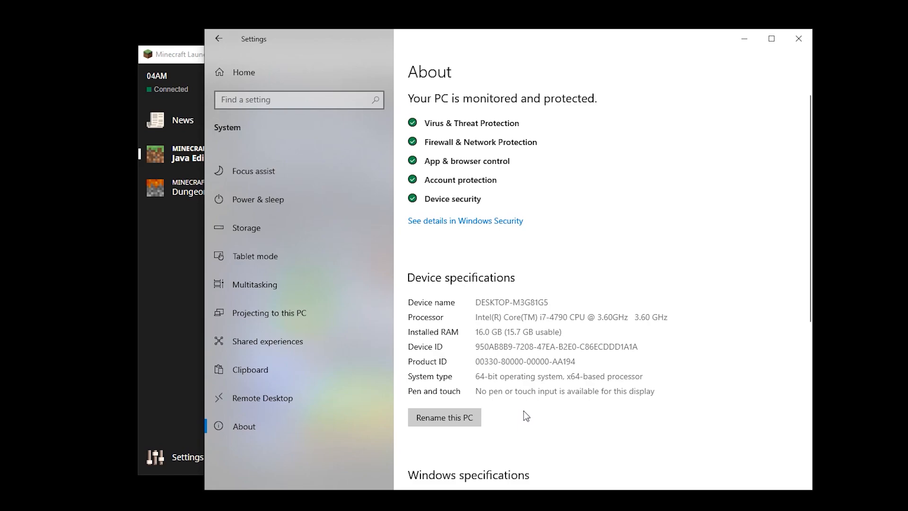
mouse_move(492, 341)
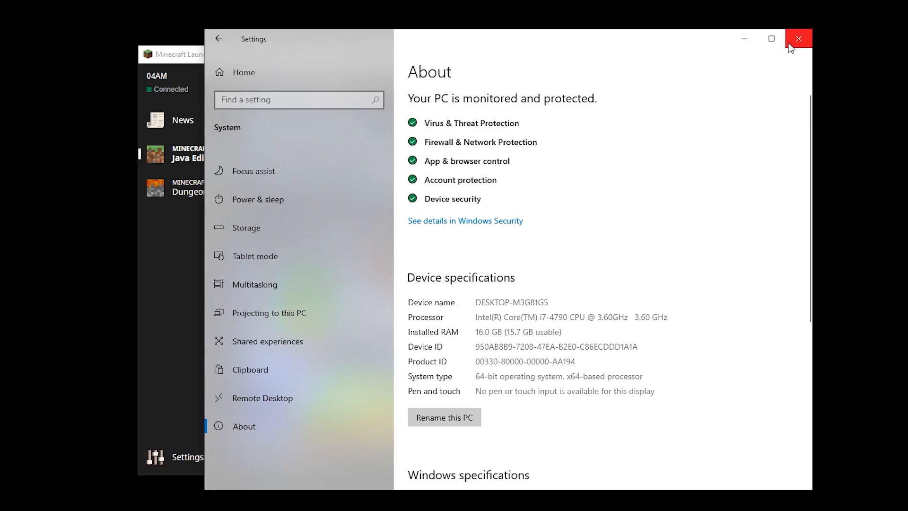
Close Windows Settings and view the launcher's installations list with 04AM Minecraft.
left_click(798, 37)
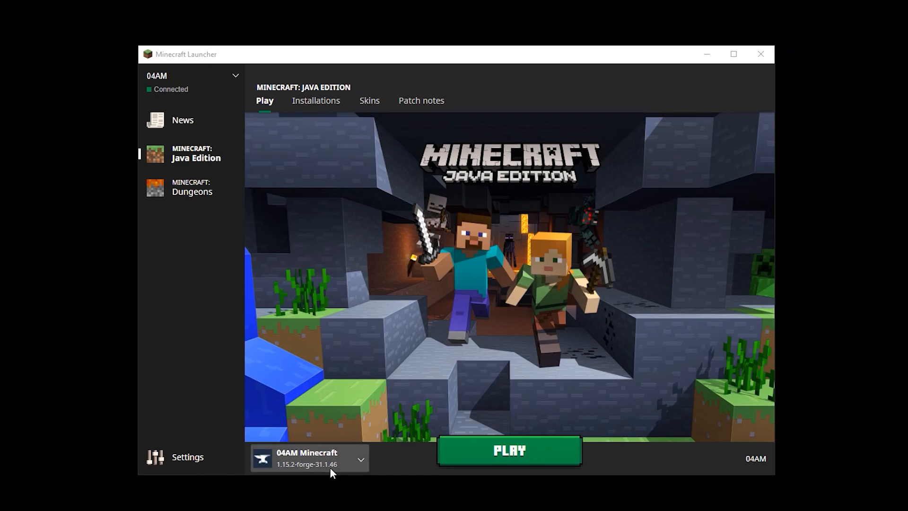
mouse_move(628, 394)
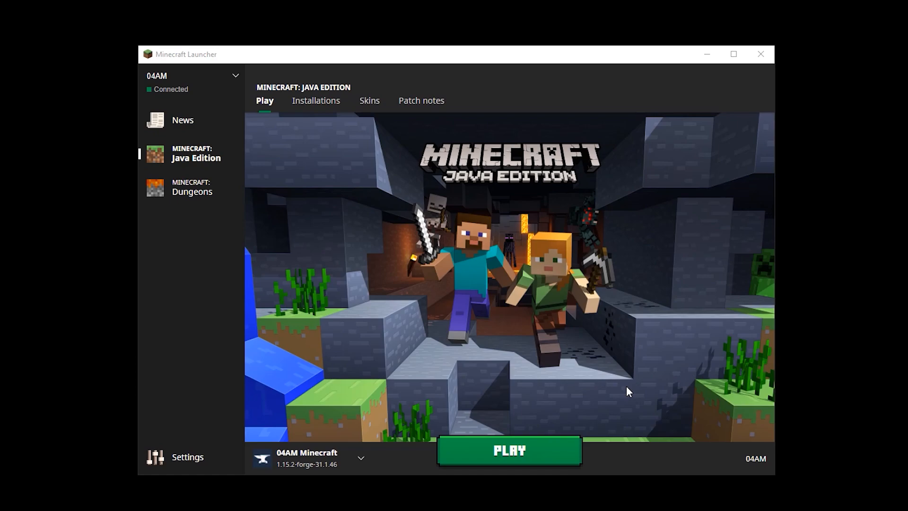
mouse_move(413, 397)
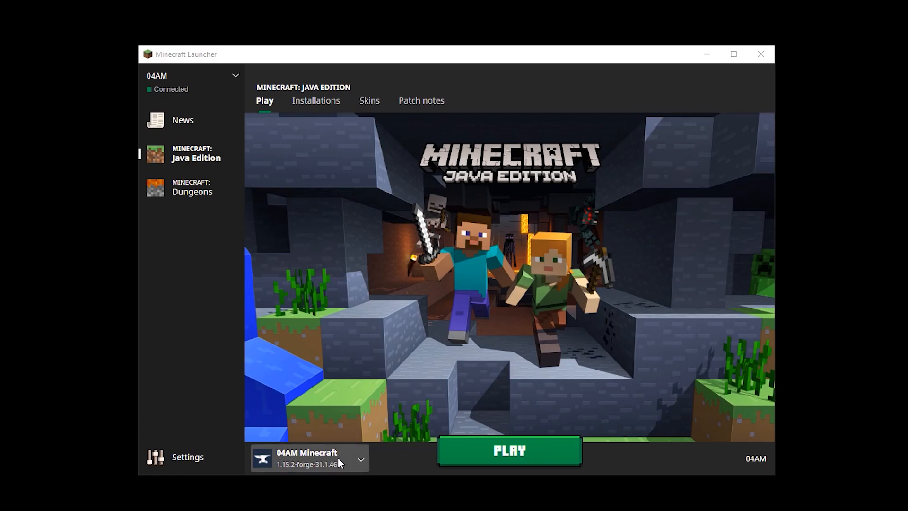
left_click(363, 460)
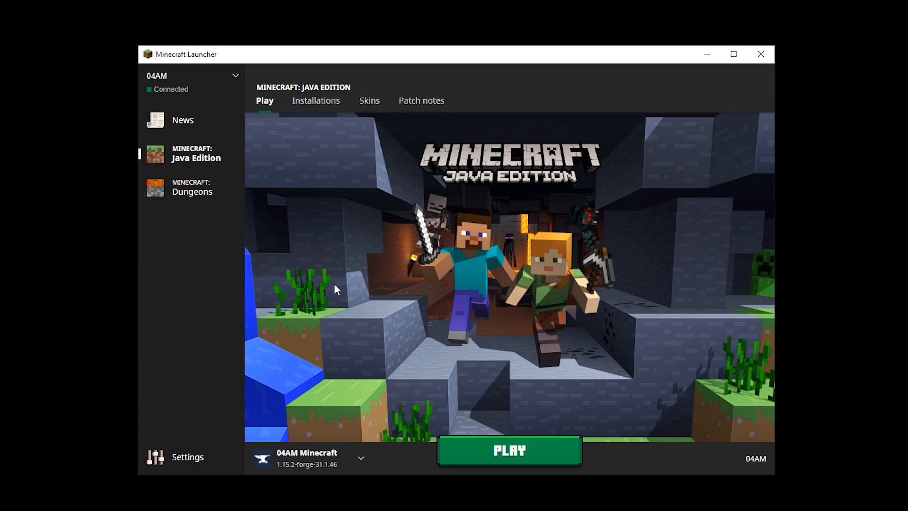
left_click(315, 101)
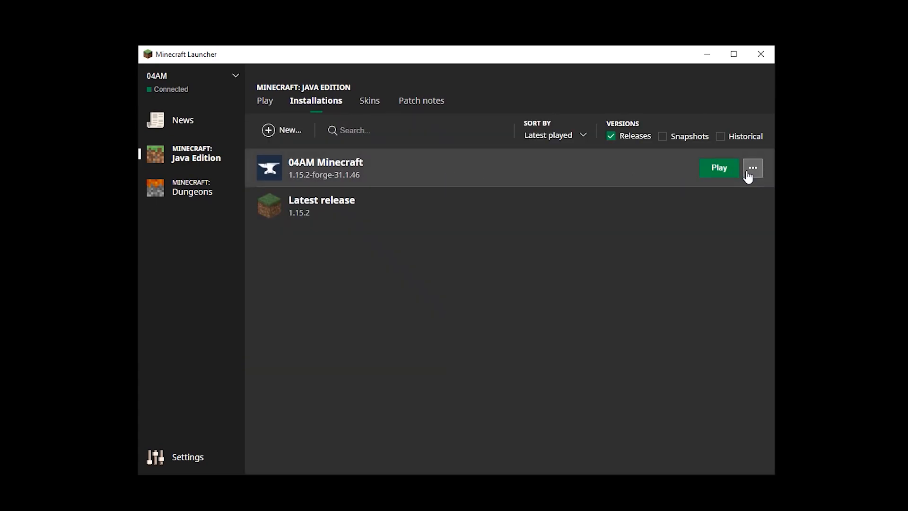
left_click(753, 168)
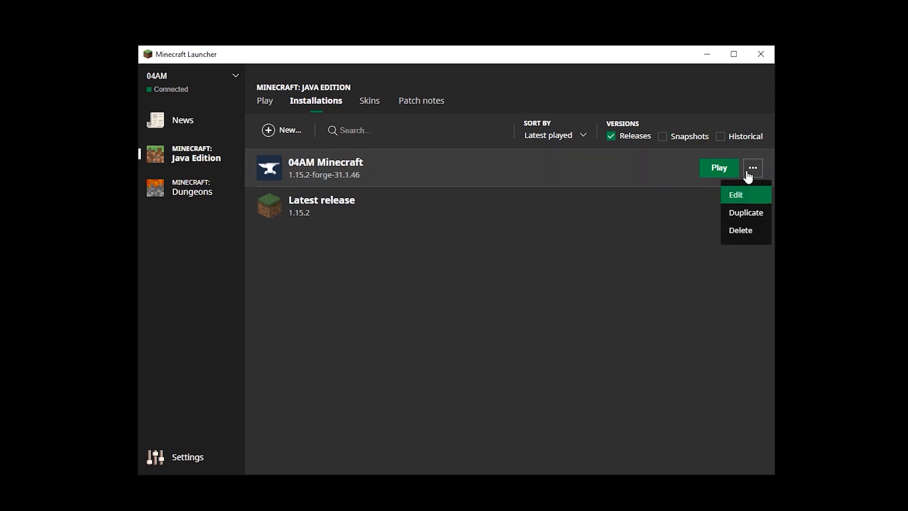
left_click(736, 195)
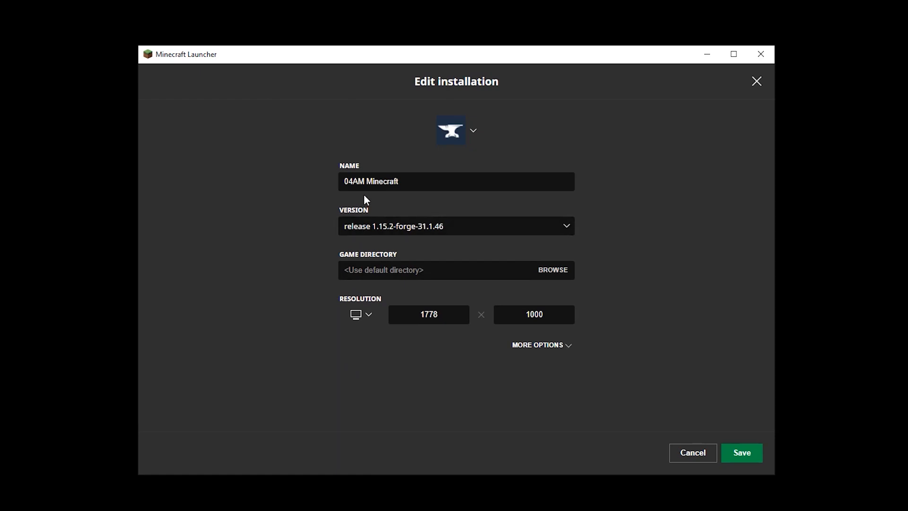
mouse_move(329, 269)
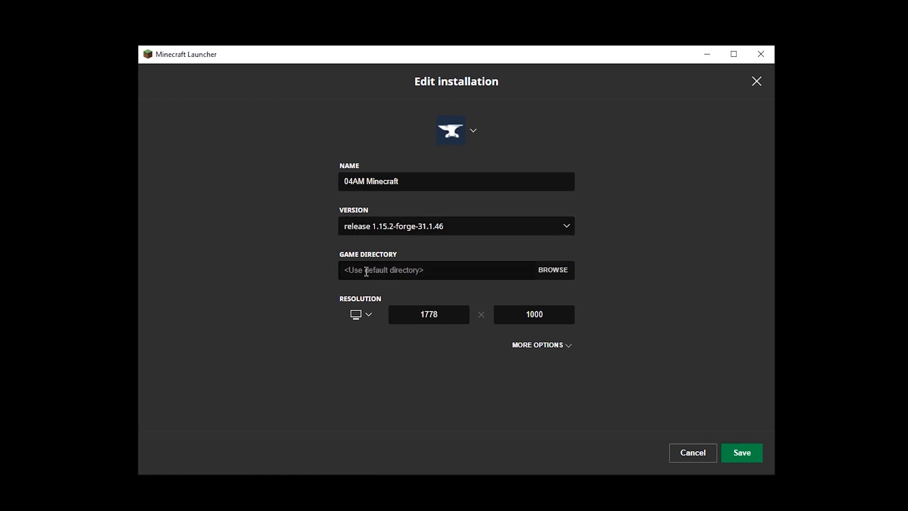
mouse_move(409, 265)
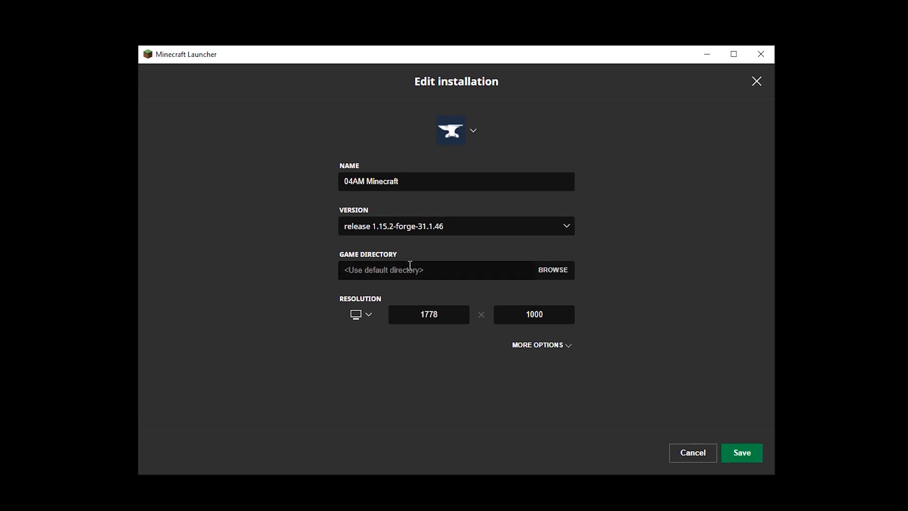
mouse_move(381, 389)
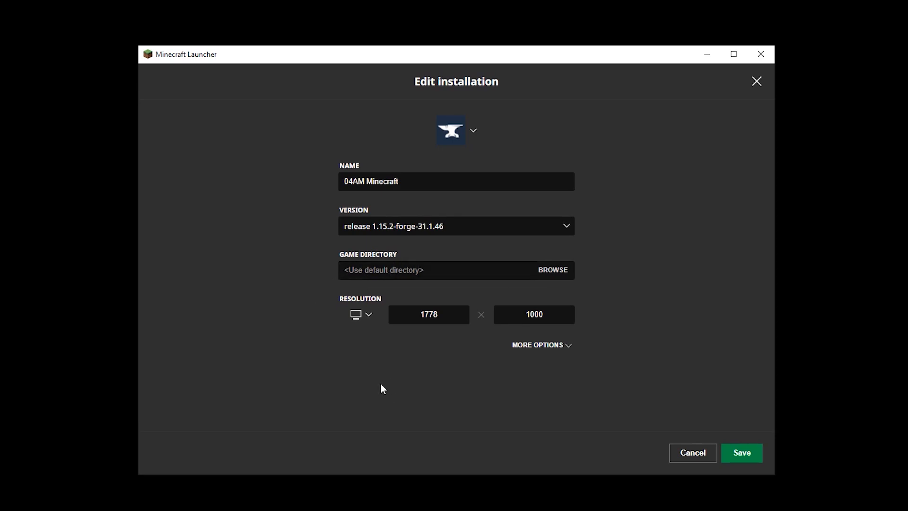
mouse_move(540, 354)
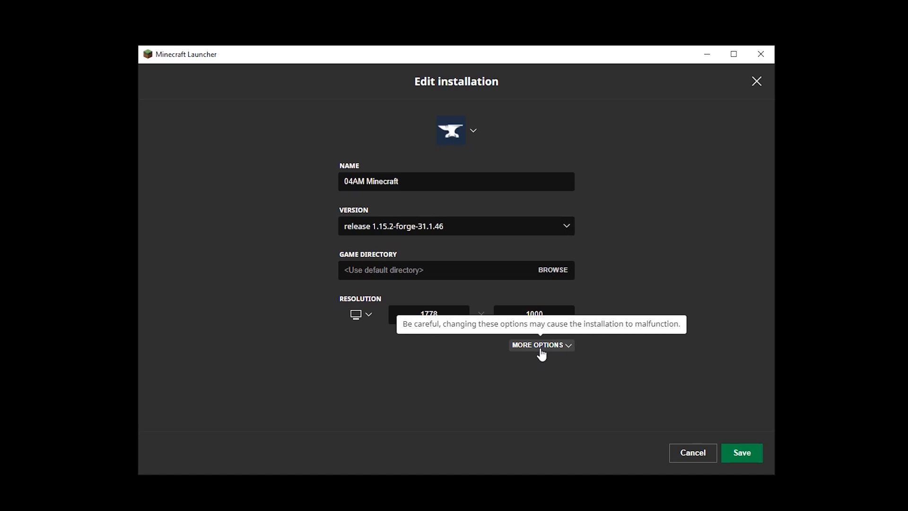
Change the JVM arguments from -Xmx2G to -Xmx8G under More Options and save.
left_click(541, 344)
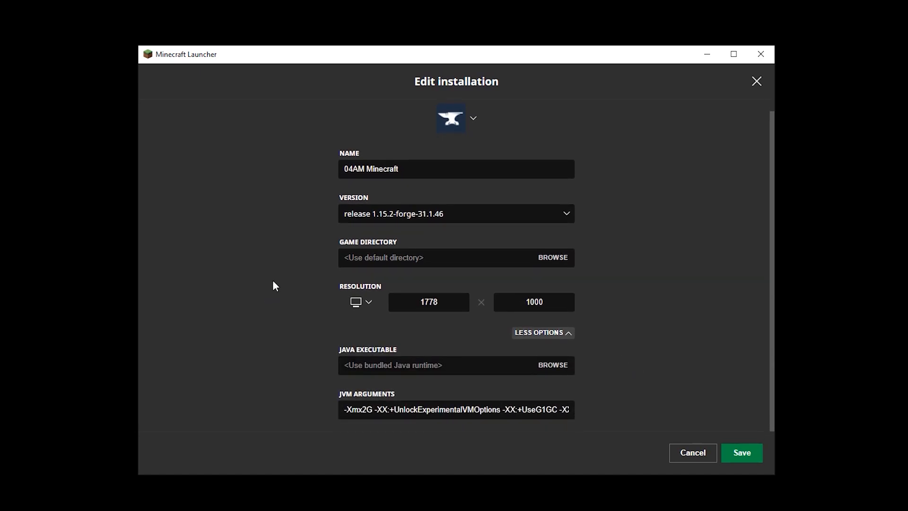
mouse_move(322, 326)
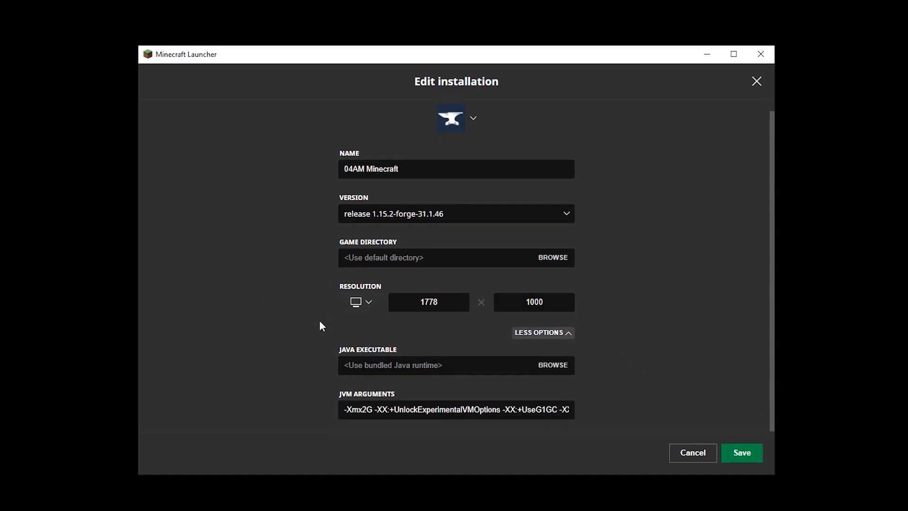
mouse_move(317, 331)
type("8")
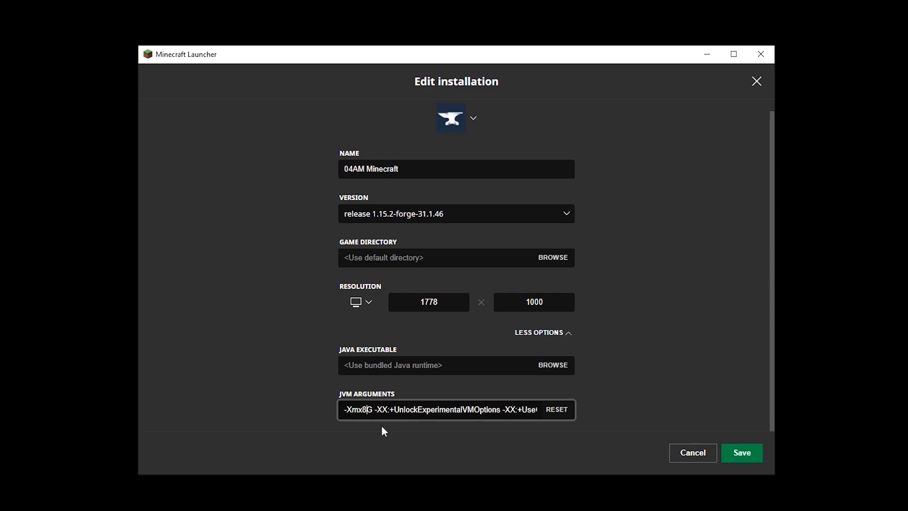
mouse_move(700, 458)
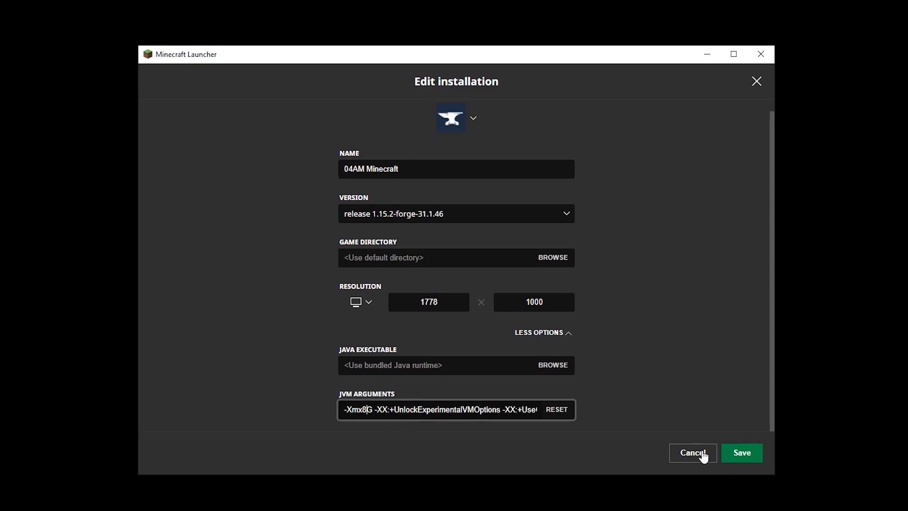
left_click(693, 452)
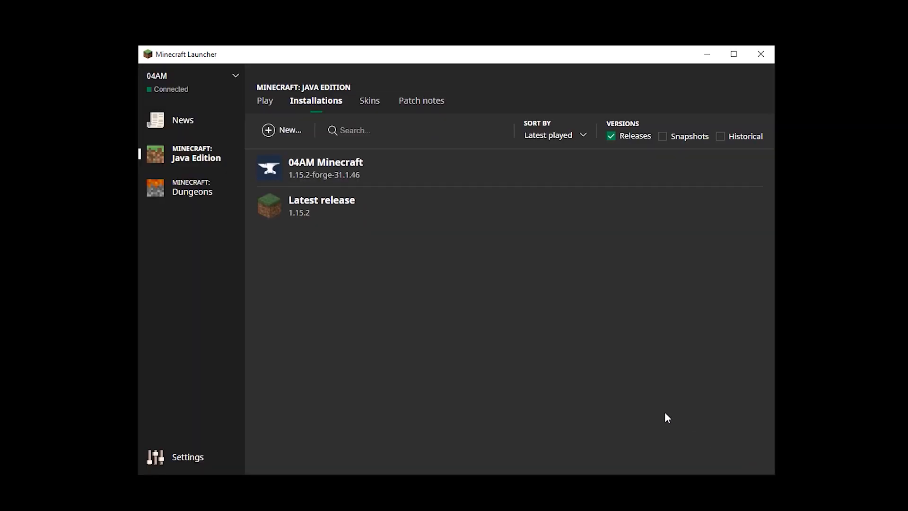
Launch the 04AM Minecraft Forge 1.15.2 installation from the Play tab.
left_click(265, 101)
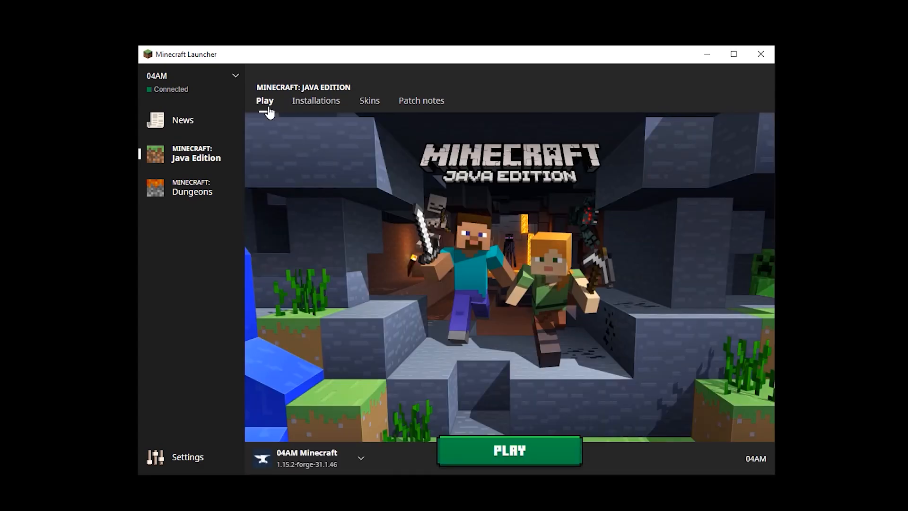
left_click(510, 450)
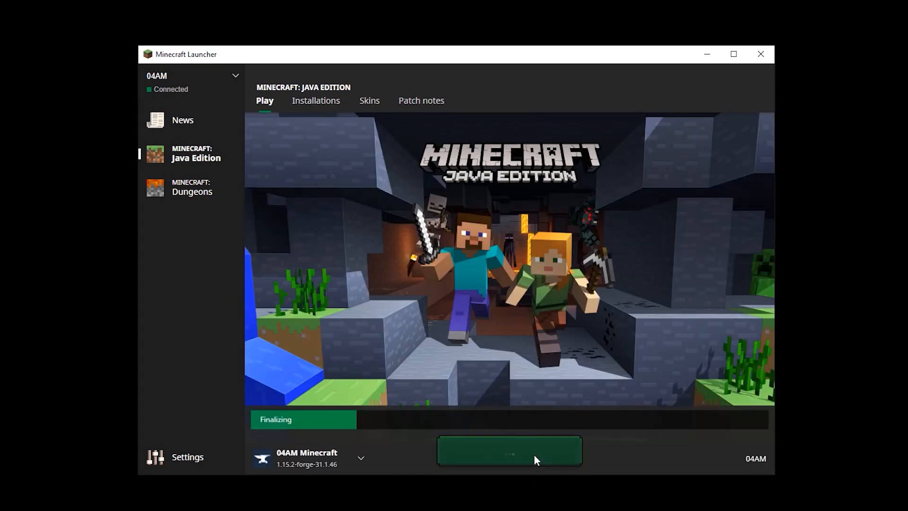
left_click(509, 453)
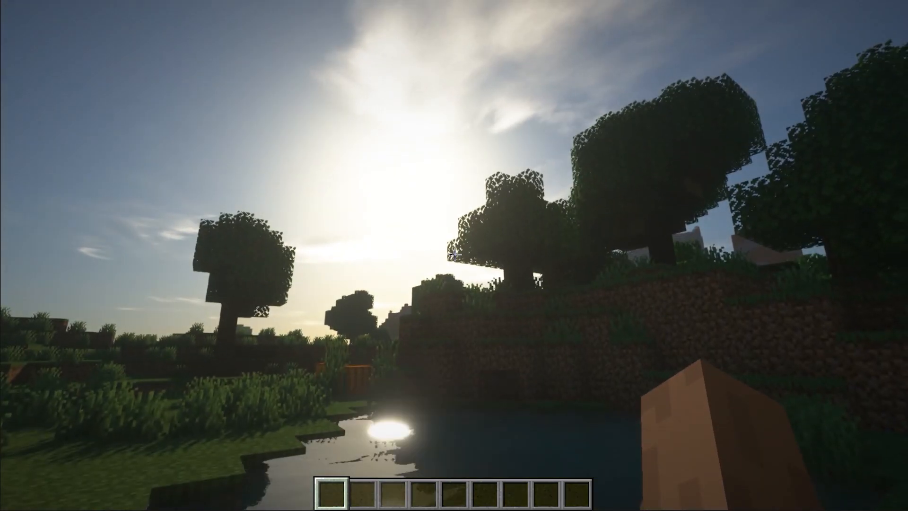
Show the F3 debug screen to confirm 8192 MB maximum memory.
key("F3")
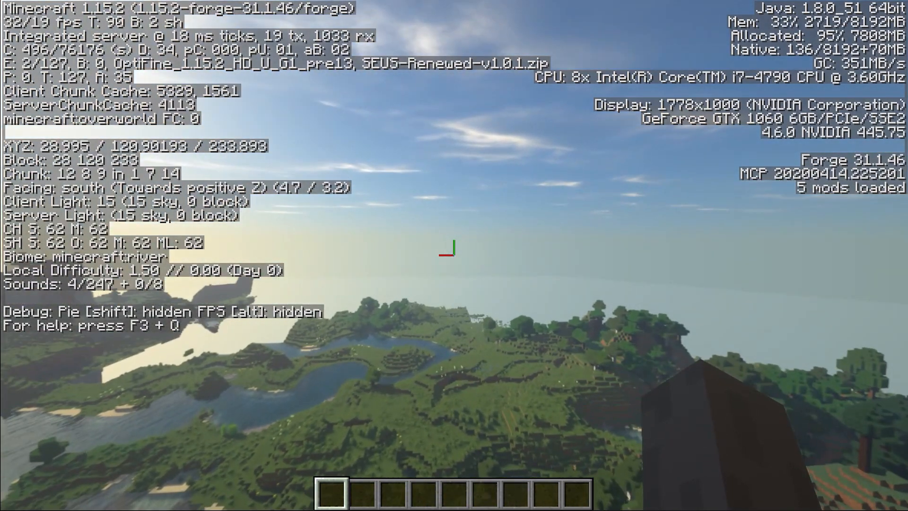
Set Render Distance to 64 chunks in Video Settings and resume play.
key("Escape")
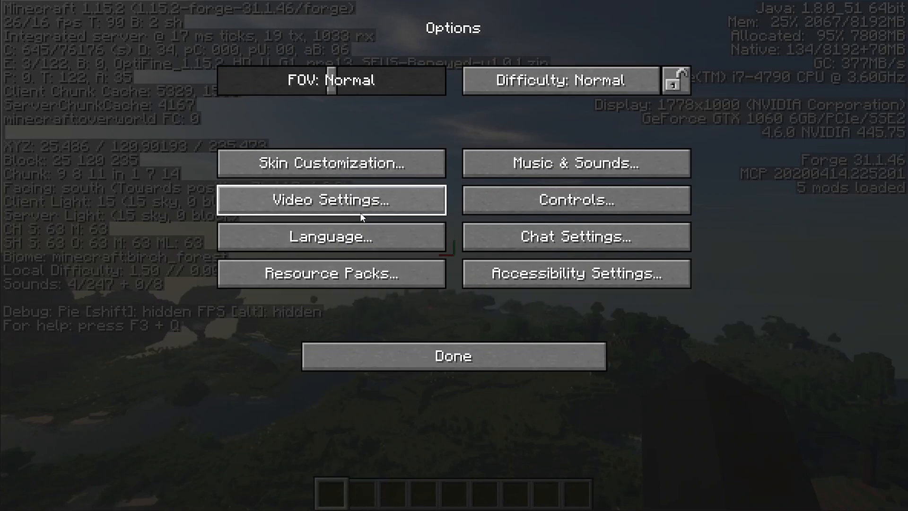
left_click(331, 200)
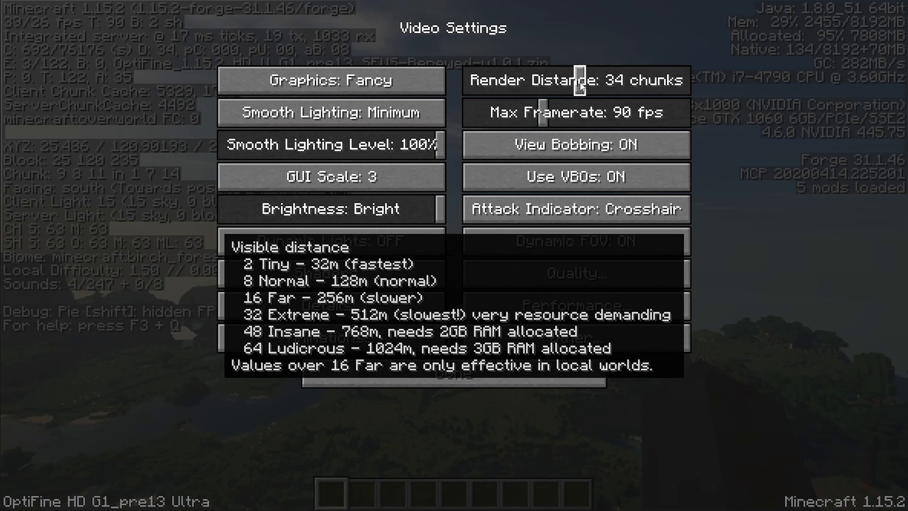
left_click_drag(578, 81, 689, 81)
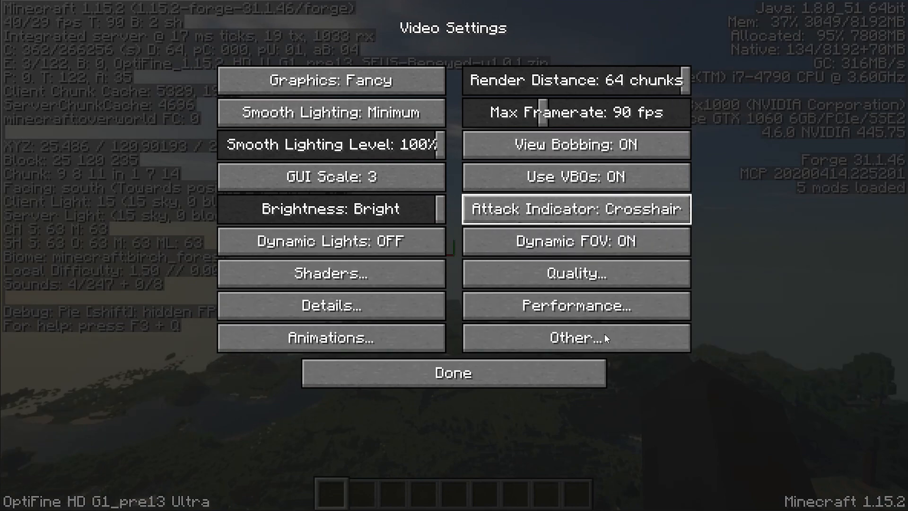
left_click(452, 373)
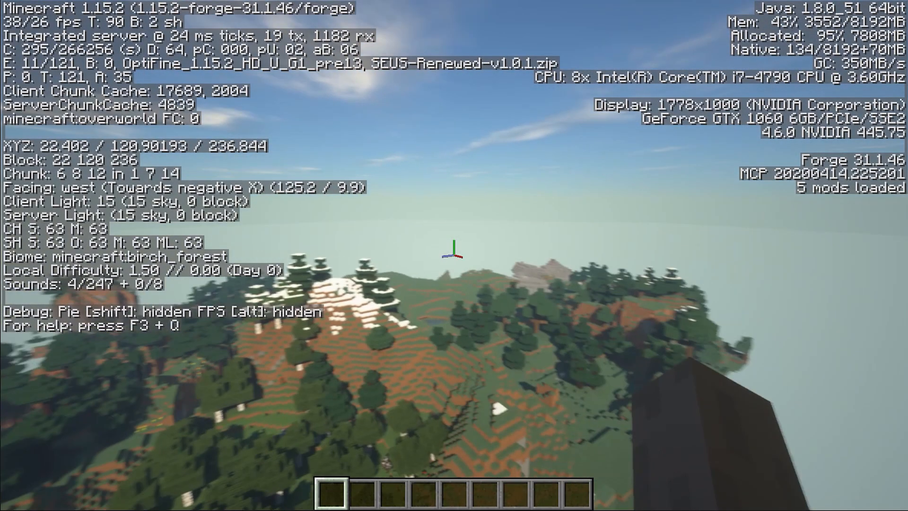
Hide the debug readout to view the pond and grassy terraces.
key("w")
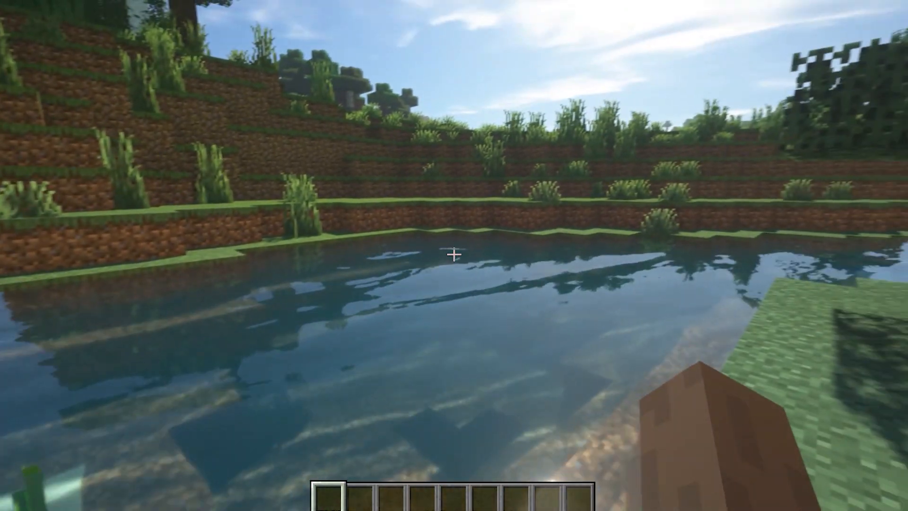
mouse_move(452, 255)
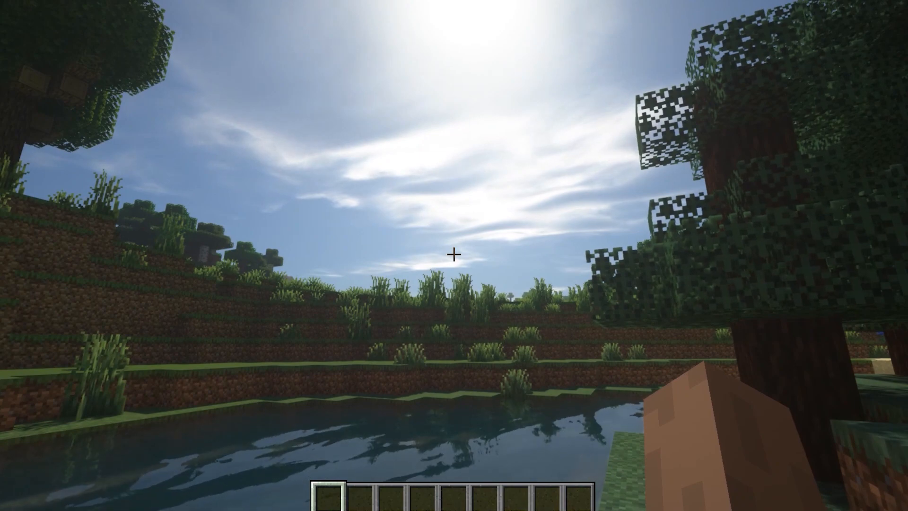